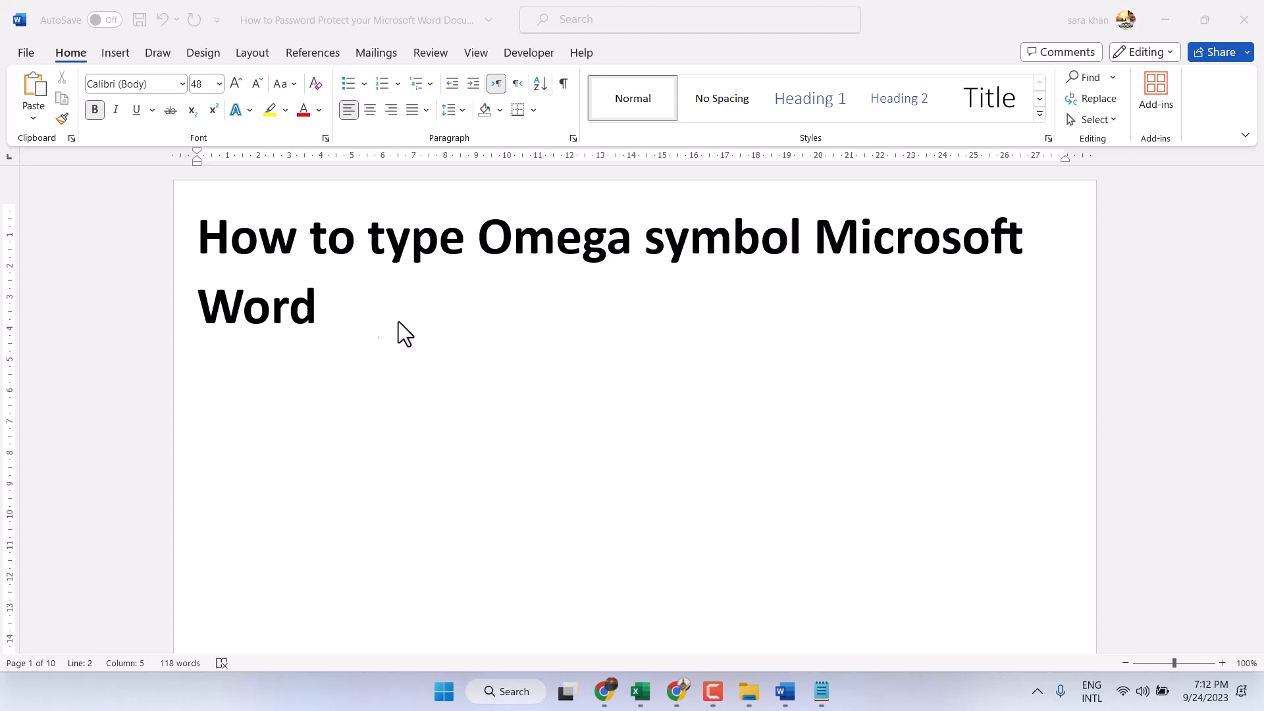
Step: Place the insertion point at the end of the title to add blank lines below it
left_click(317, 307)
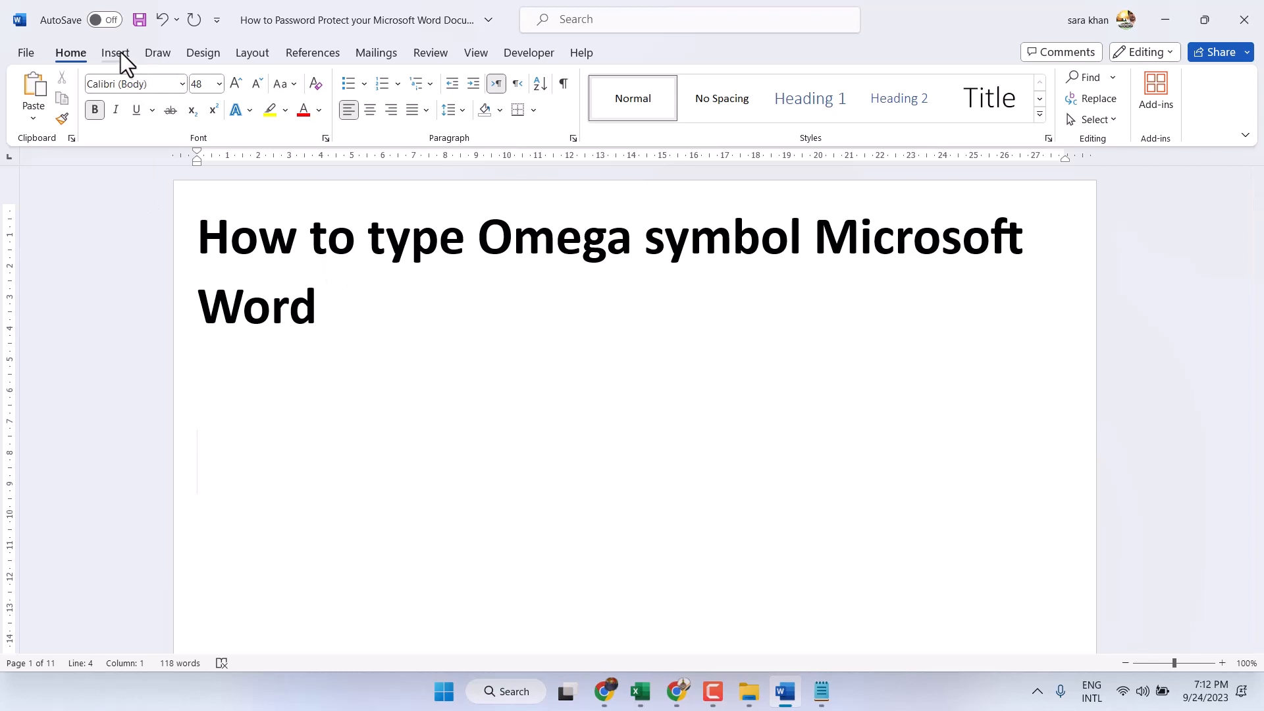
Step: Bring up the Symbol dialog from the Insert ribbon to reach the Greek and Coptic subset
left_click(1187, 95)
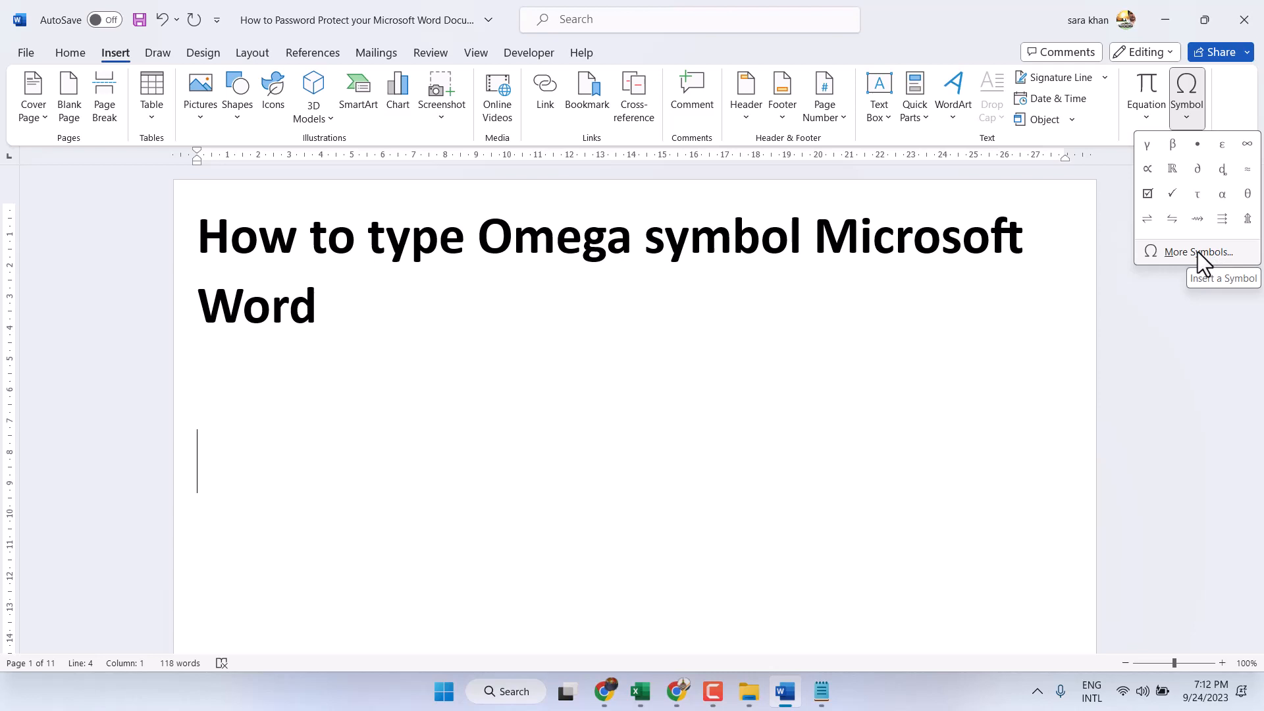
left_click(1197, 252)
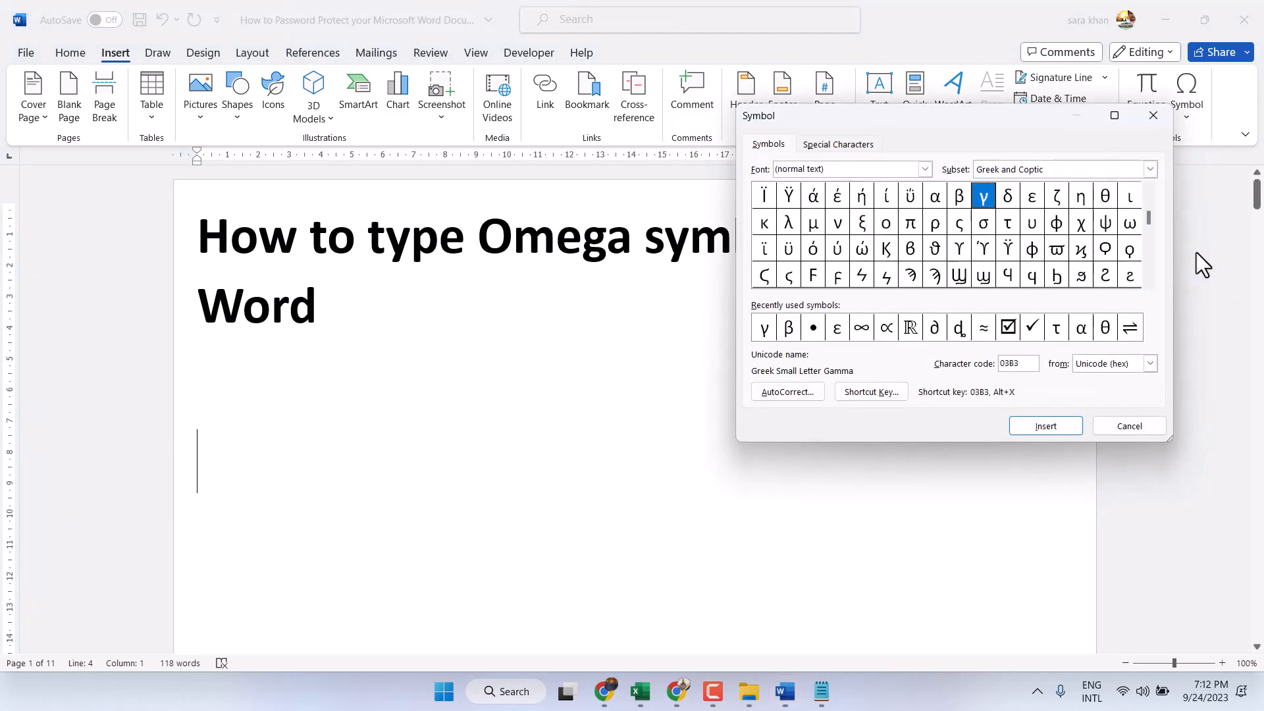
mouse_move(999, 137)
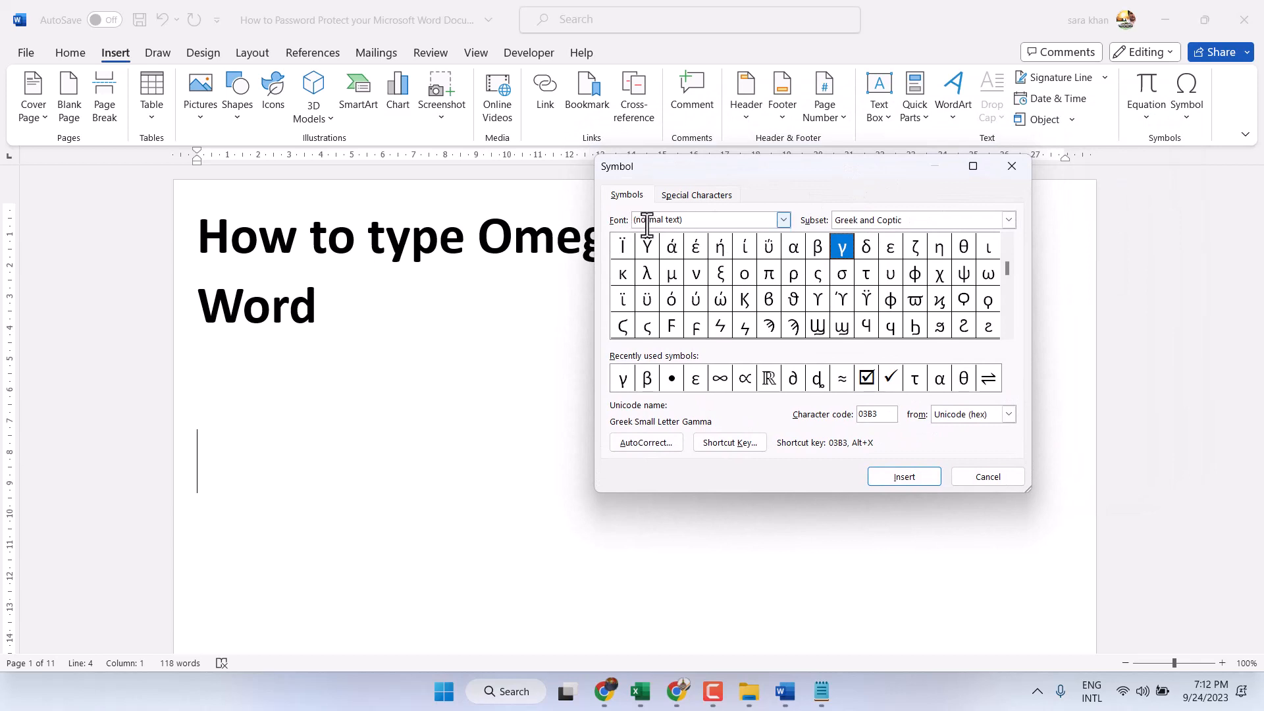
mouse_move(695, 220)
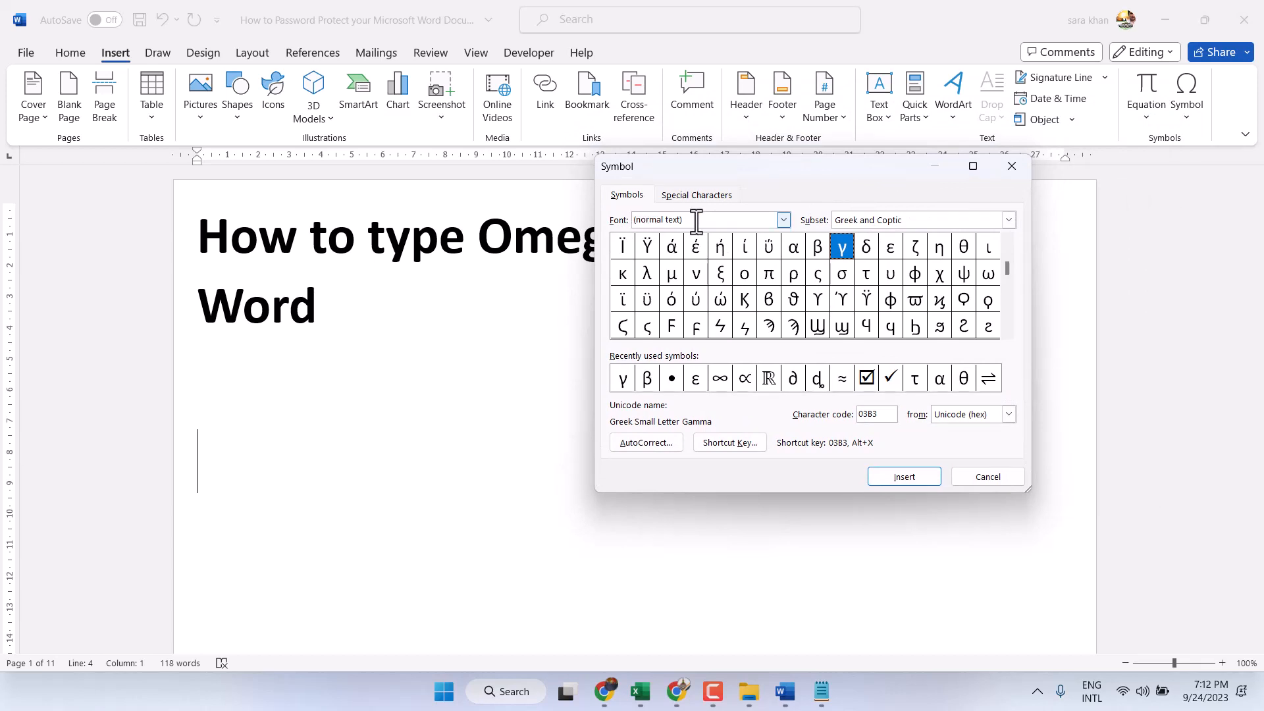
mouse_move(859, 231)
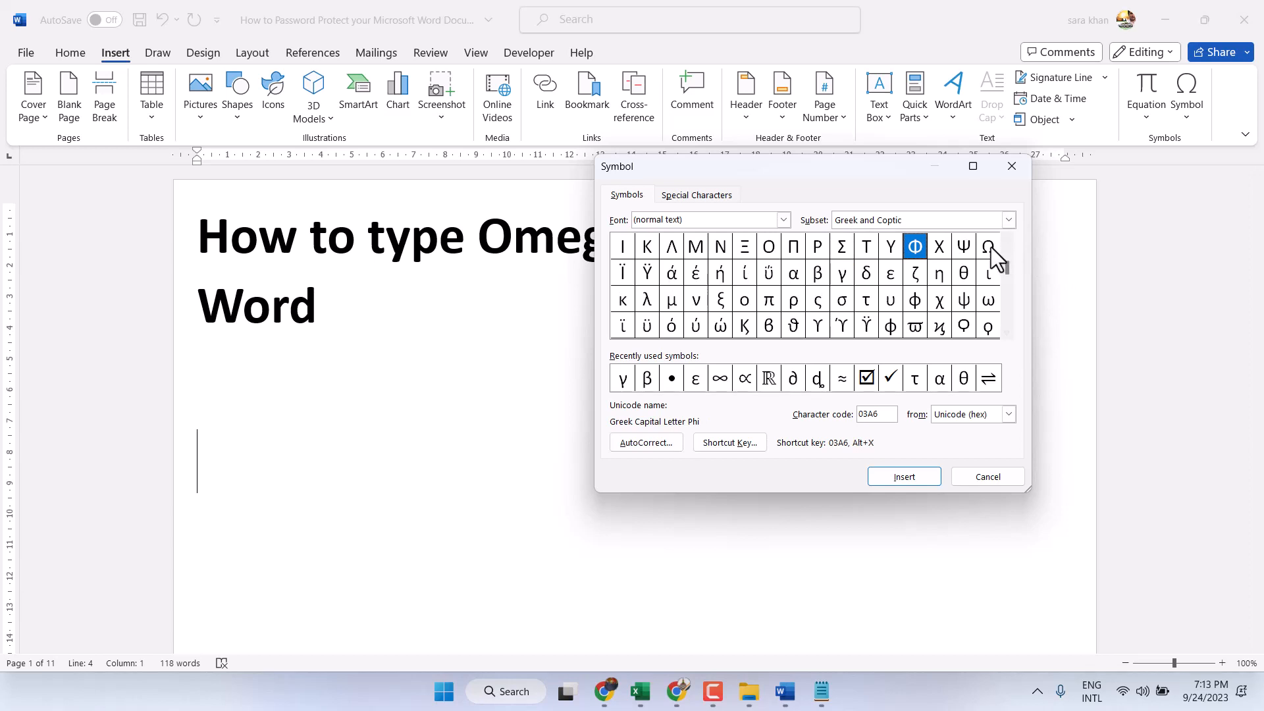
Step: Insert Greek Capital Letter Omega into the document and close the Symbol dialog
left_click(986, 246)
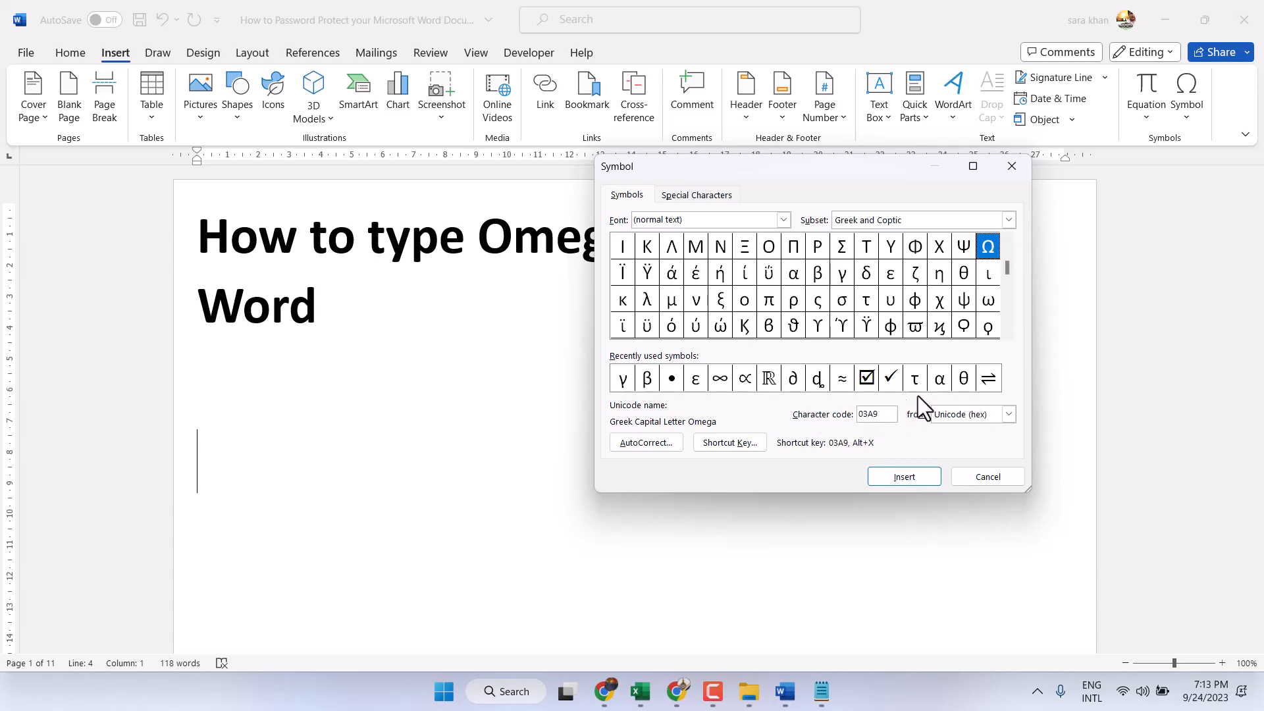
mouse_move(849, 425)
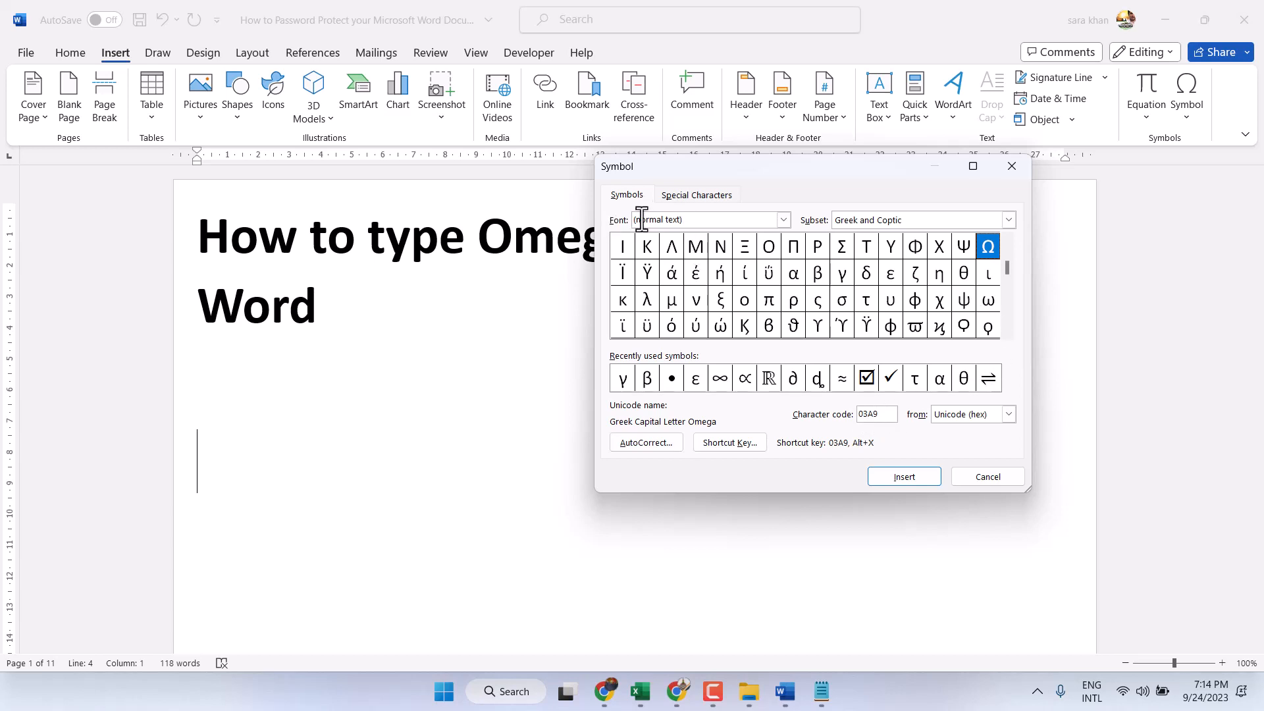
mouse_move(847, 232)
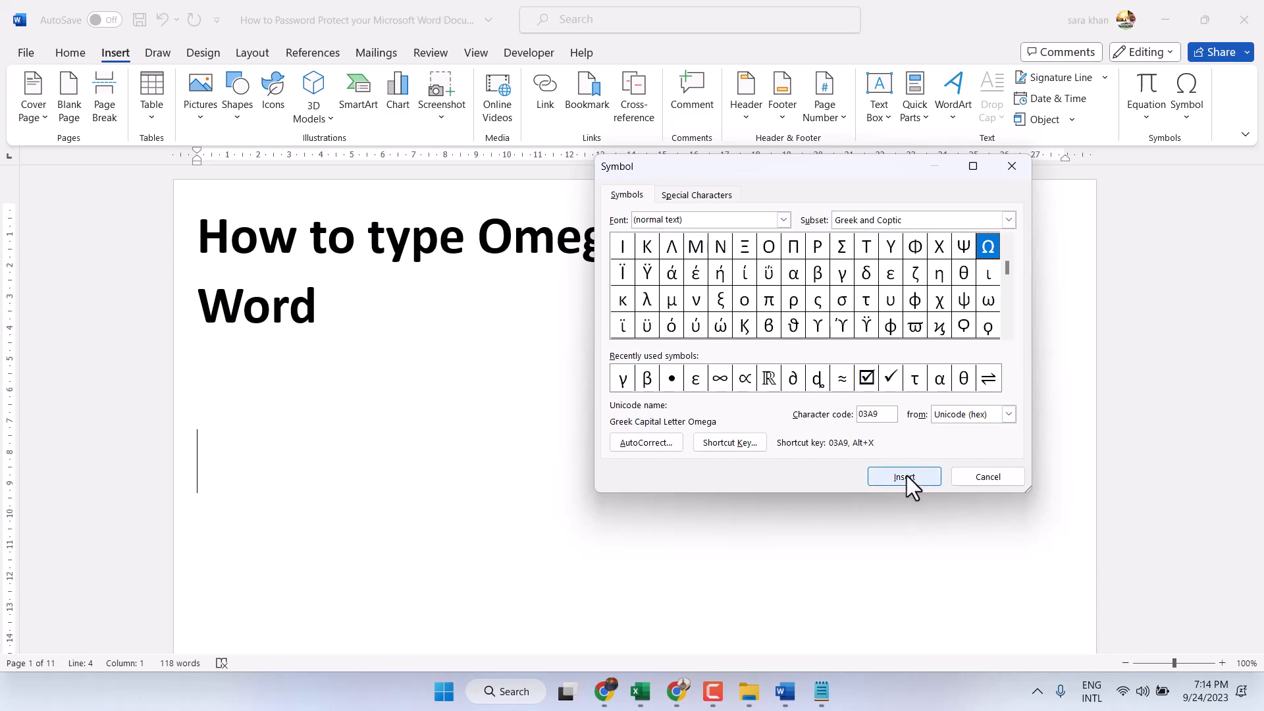
left_click(903, 476)
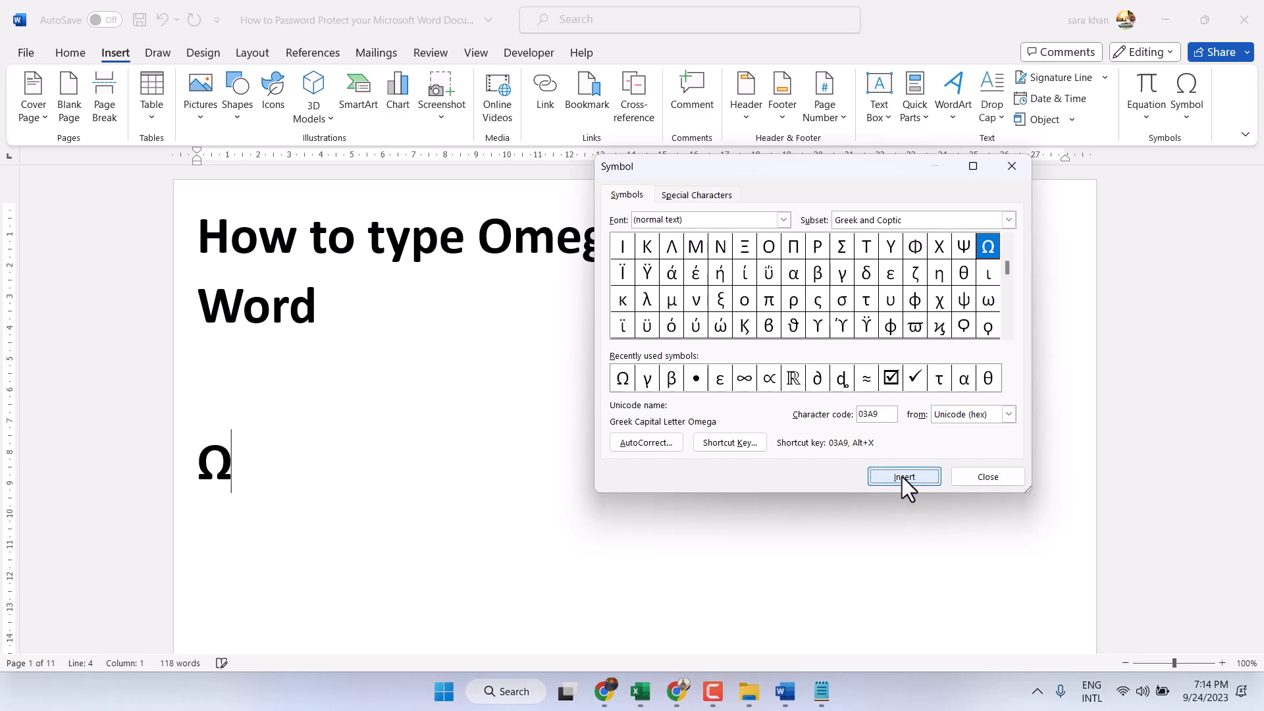
left_click(903, 477)
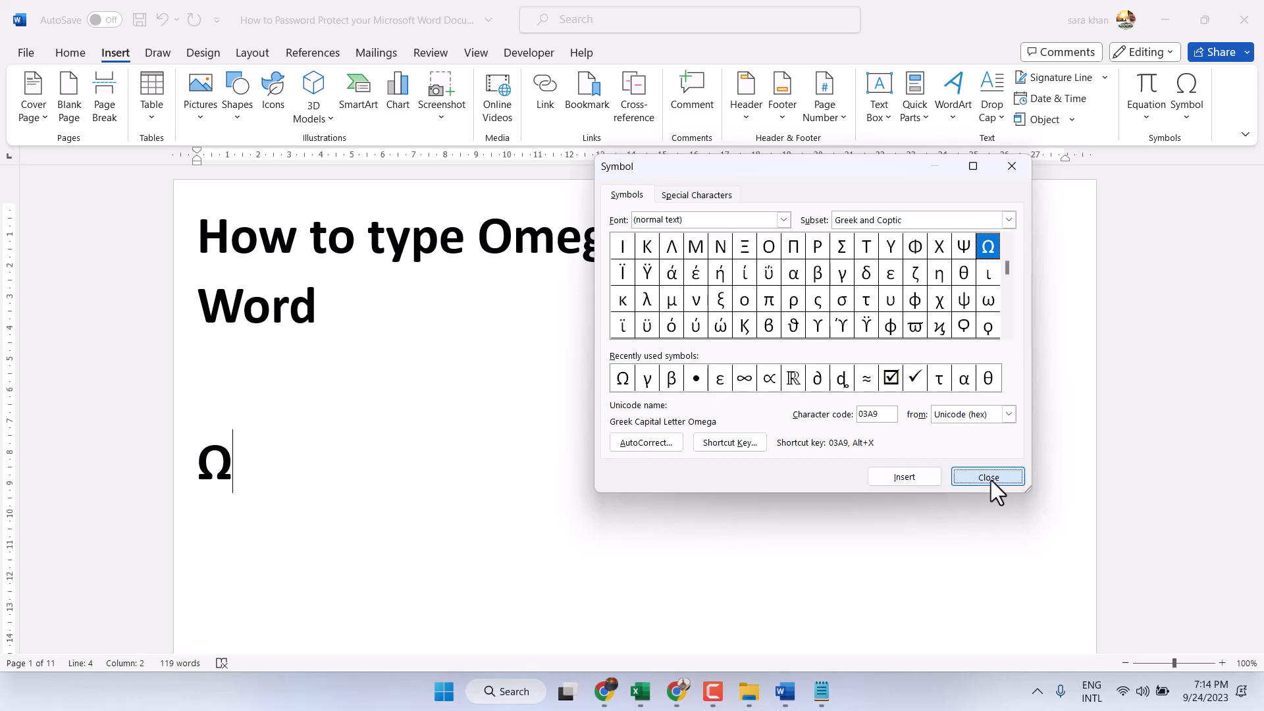
left_click(986, 477)
type(" 03")
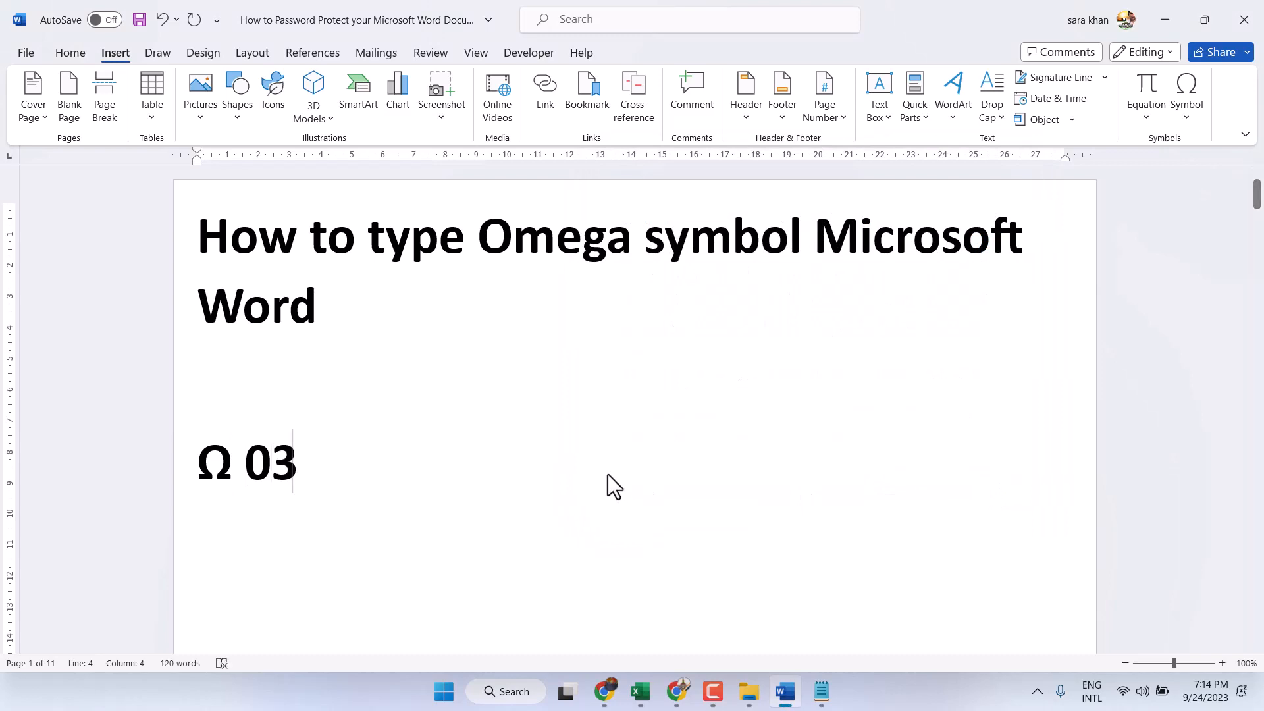
Step: Finish the code 03A9 for a second capital Omega and start a new equation beside it
type("a9")
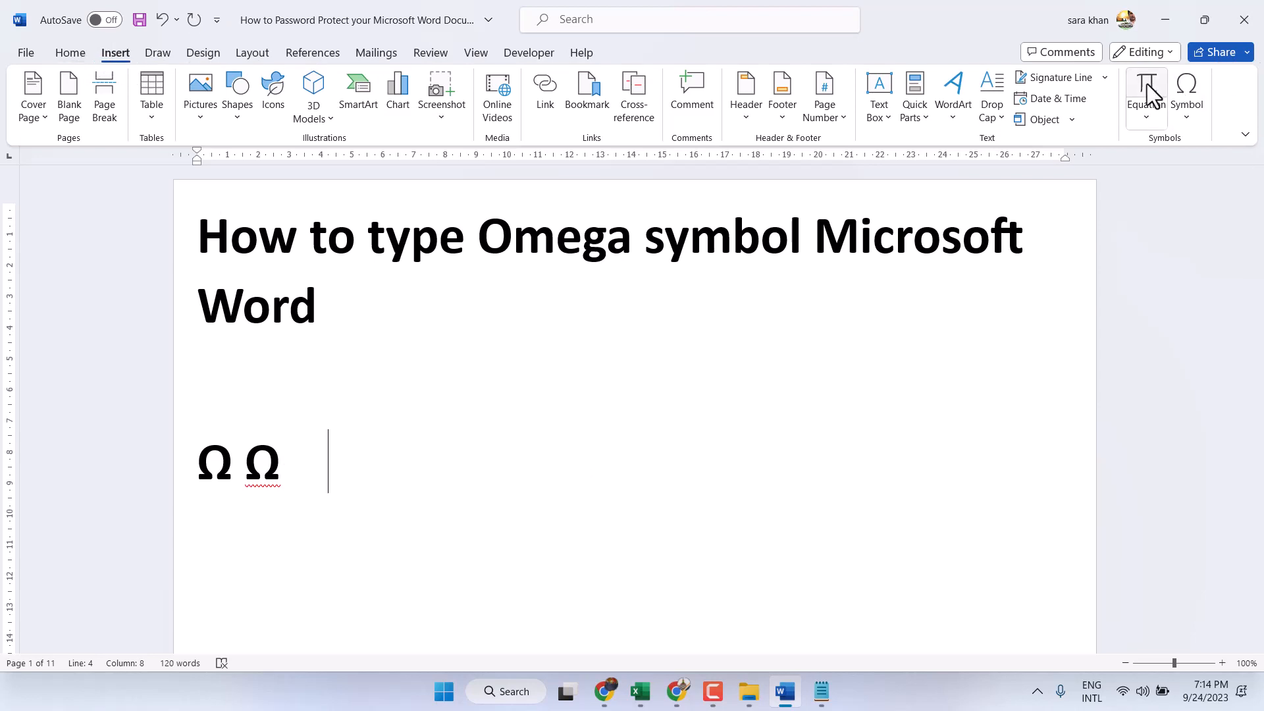
left_click(1138, 88)
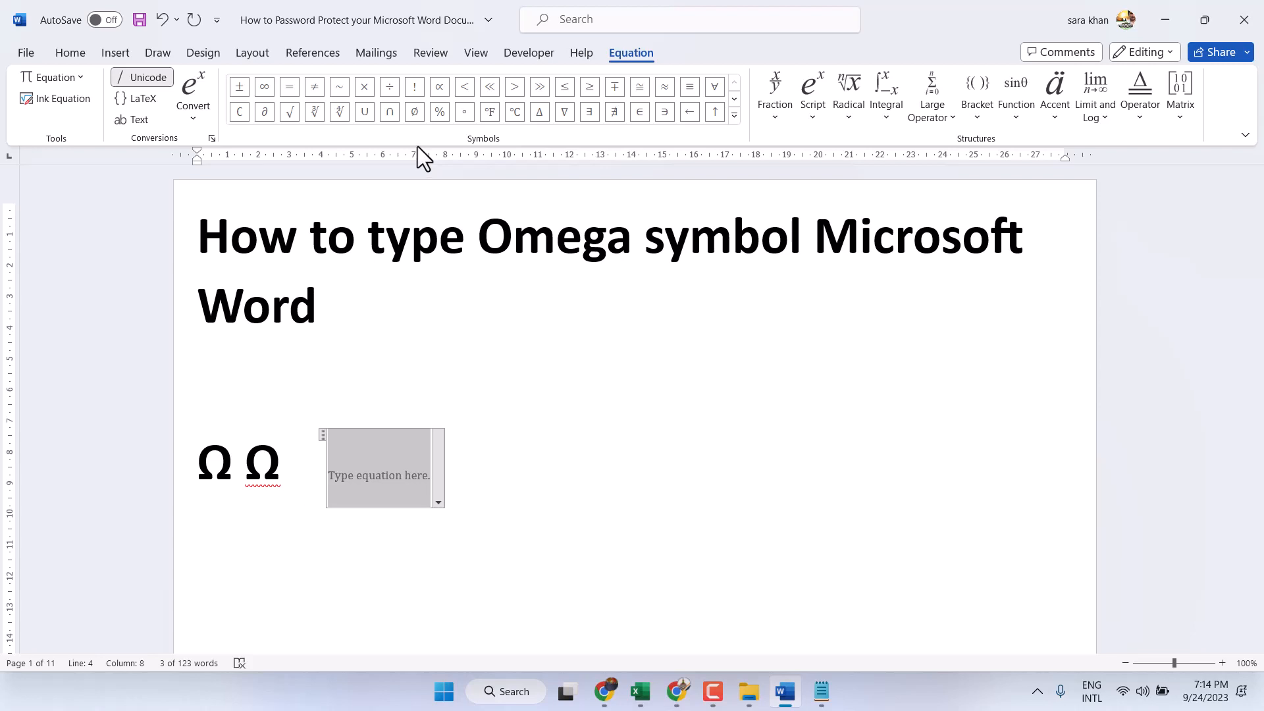
Step: Expand the Equation Symbols gallery to show the basic math characters
left_click(732, 113)
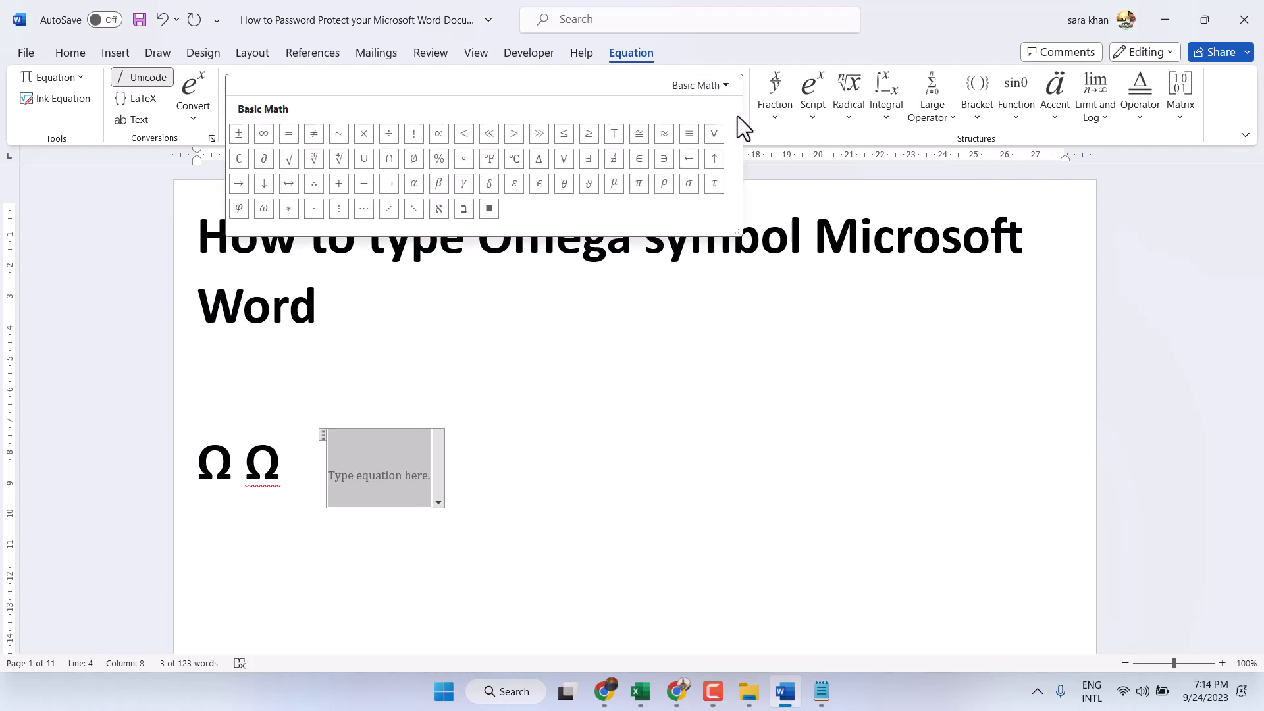
mouse_move(544, 213)
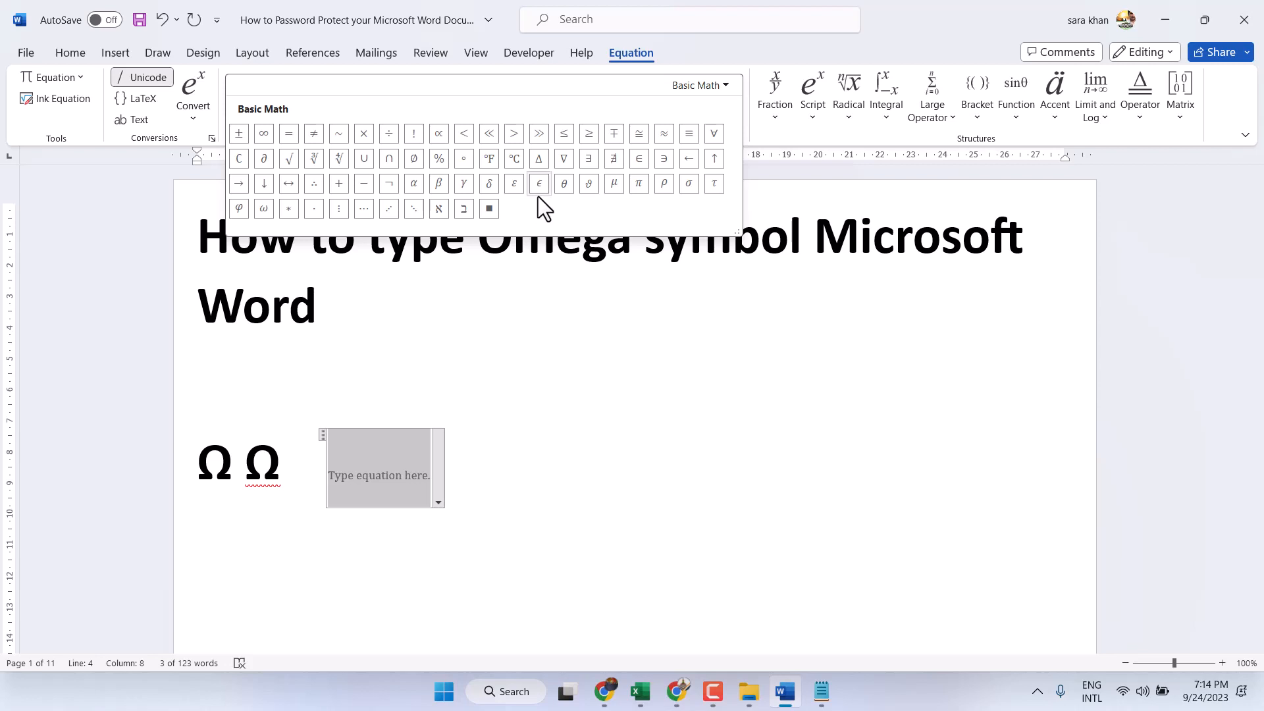
mouse_move(538, 185)
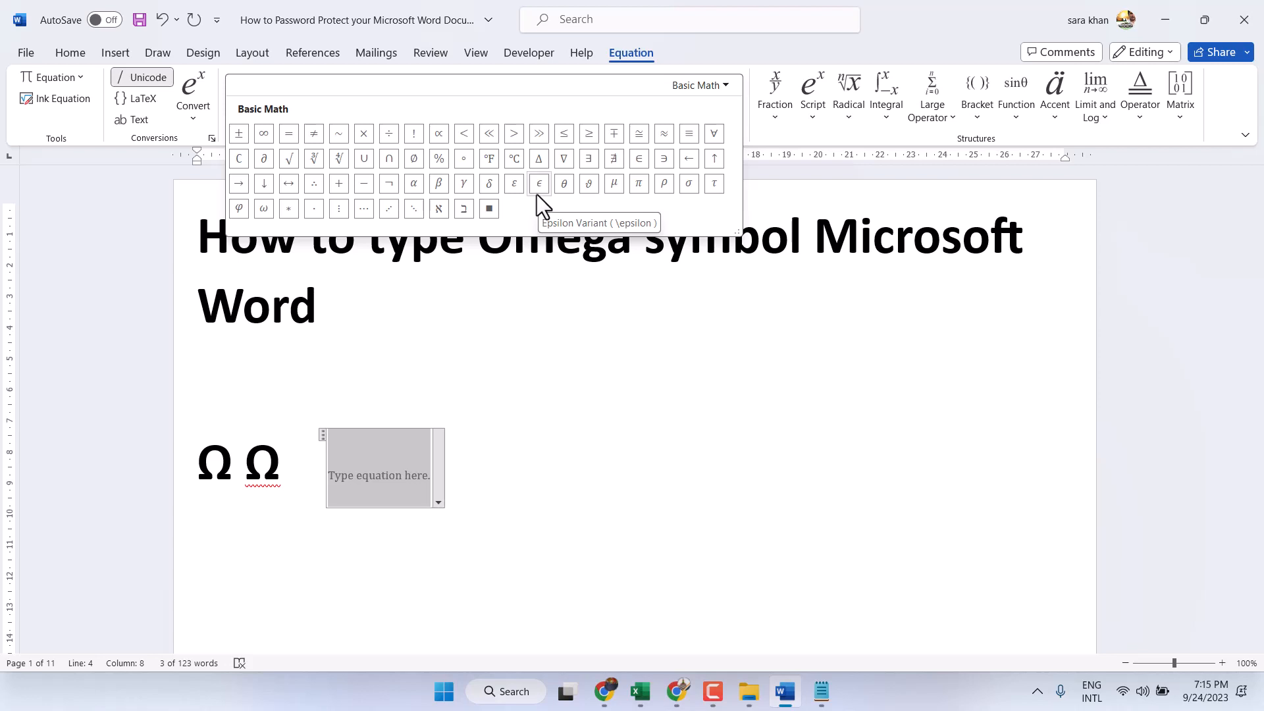
mouse_move(433, 318)
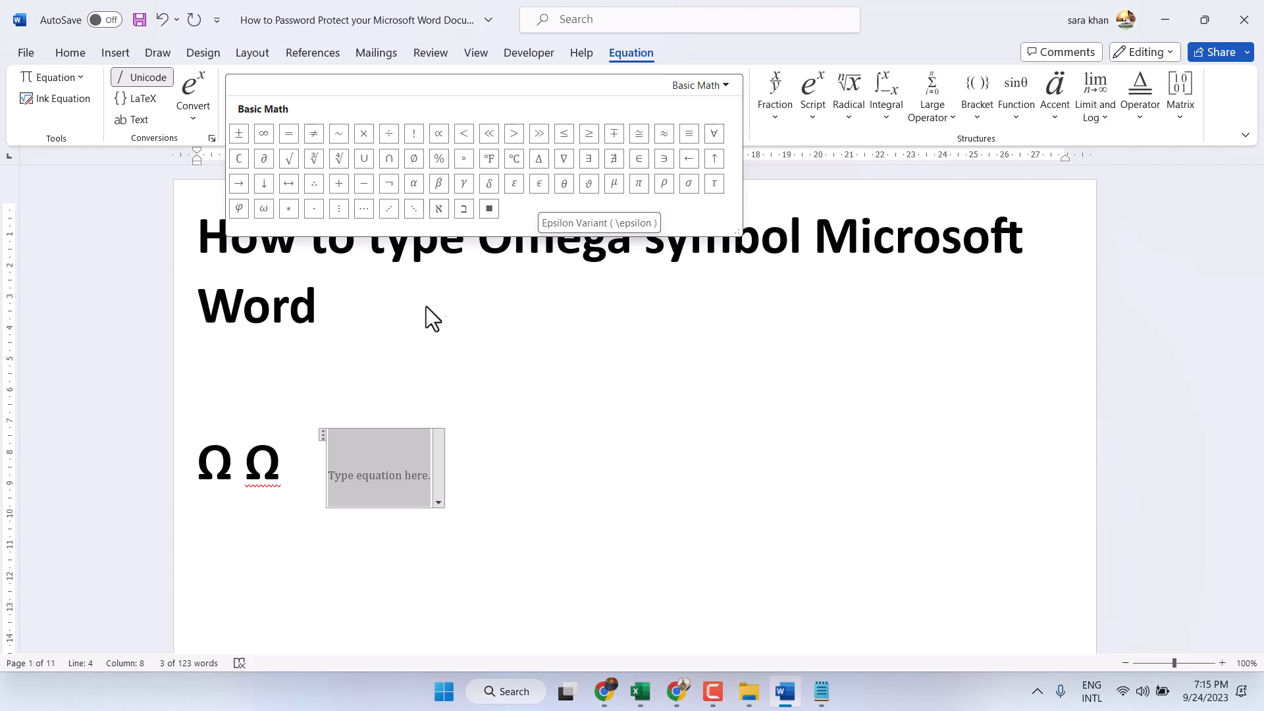
mouse_move(338, 208)
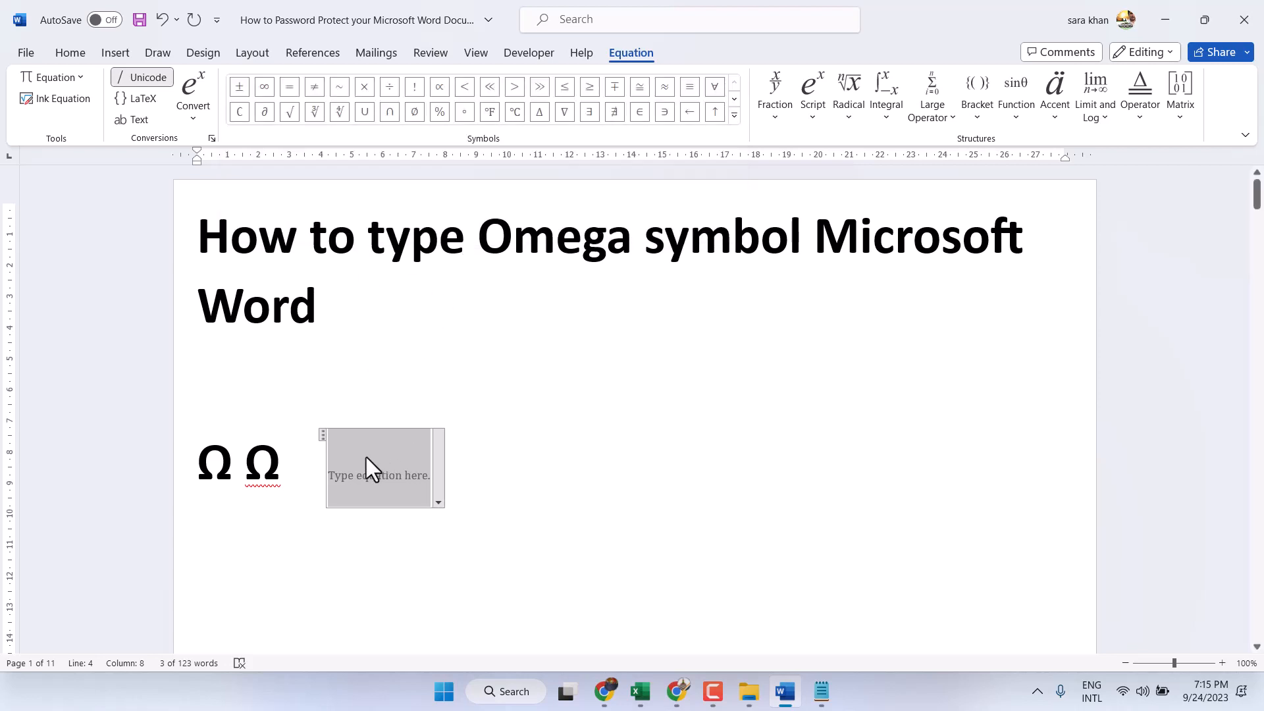
Step: Enter \omega in the equation box and convert it to a lowercase omega
type("\\")
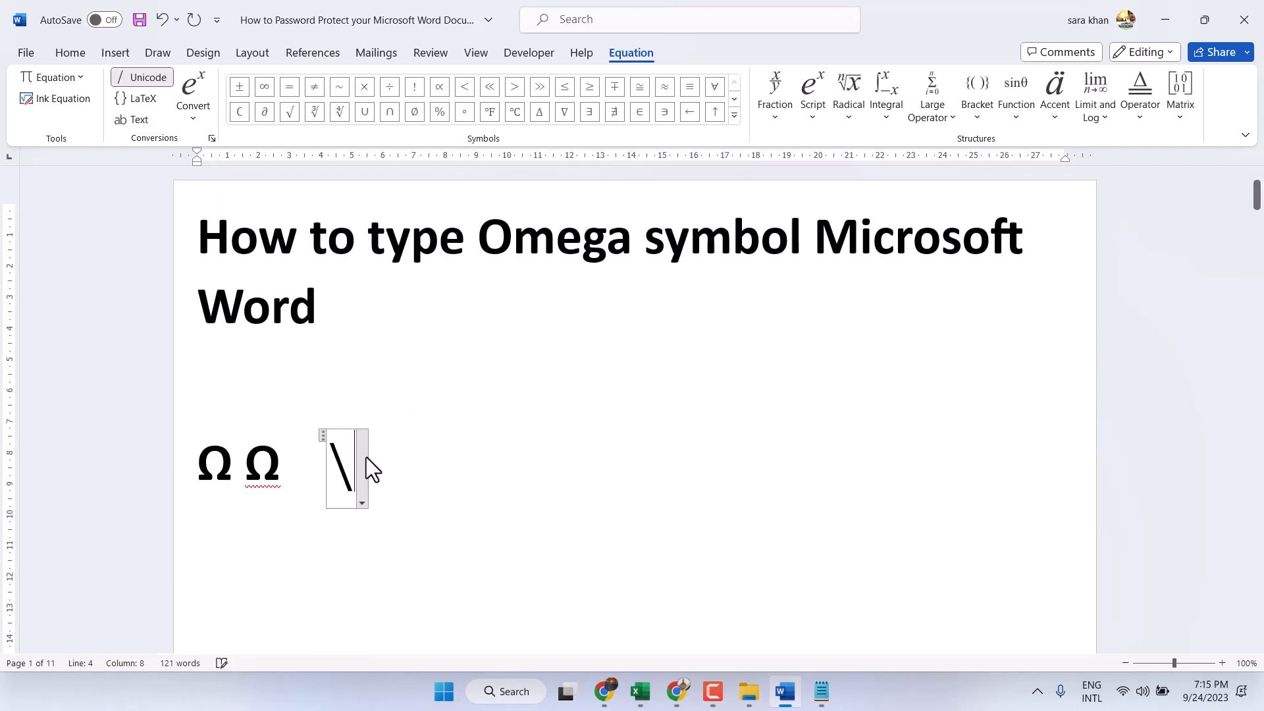
type("om")
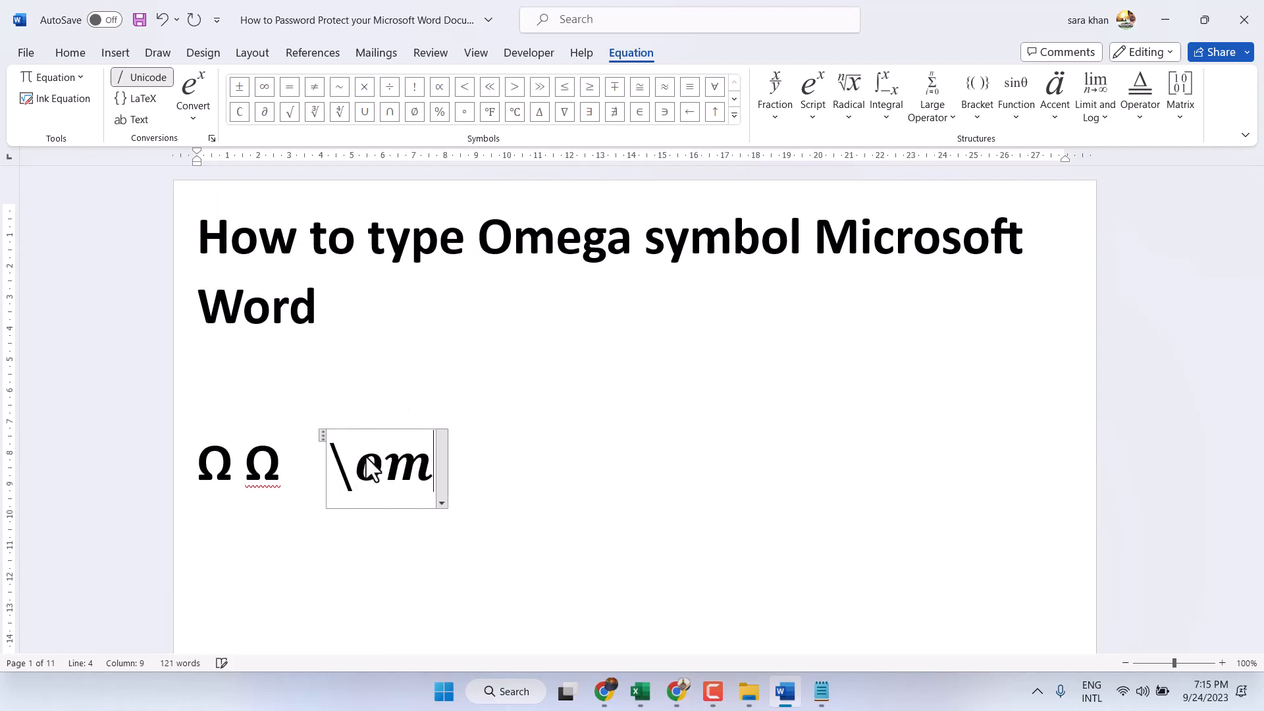
type("ega")
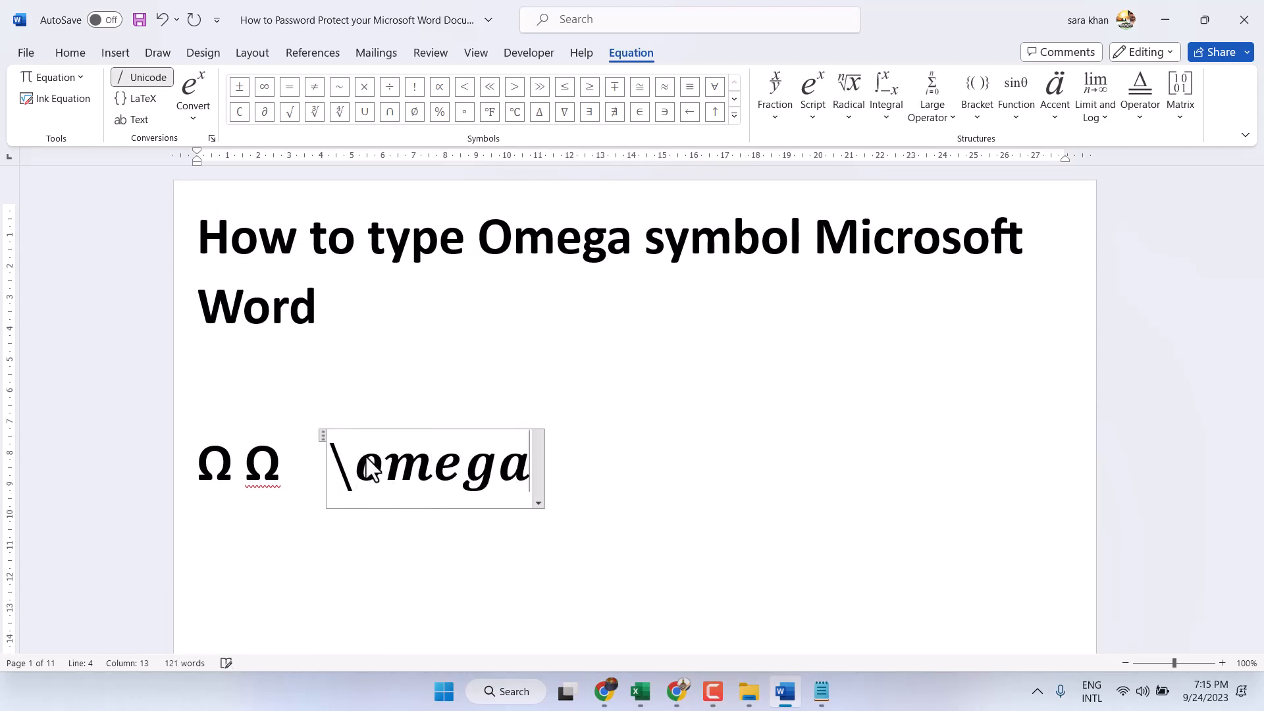
key("space")
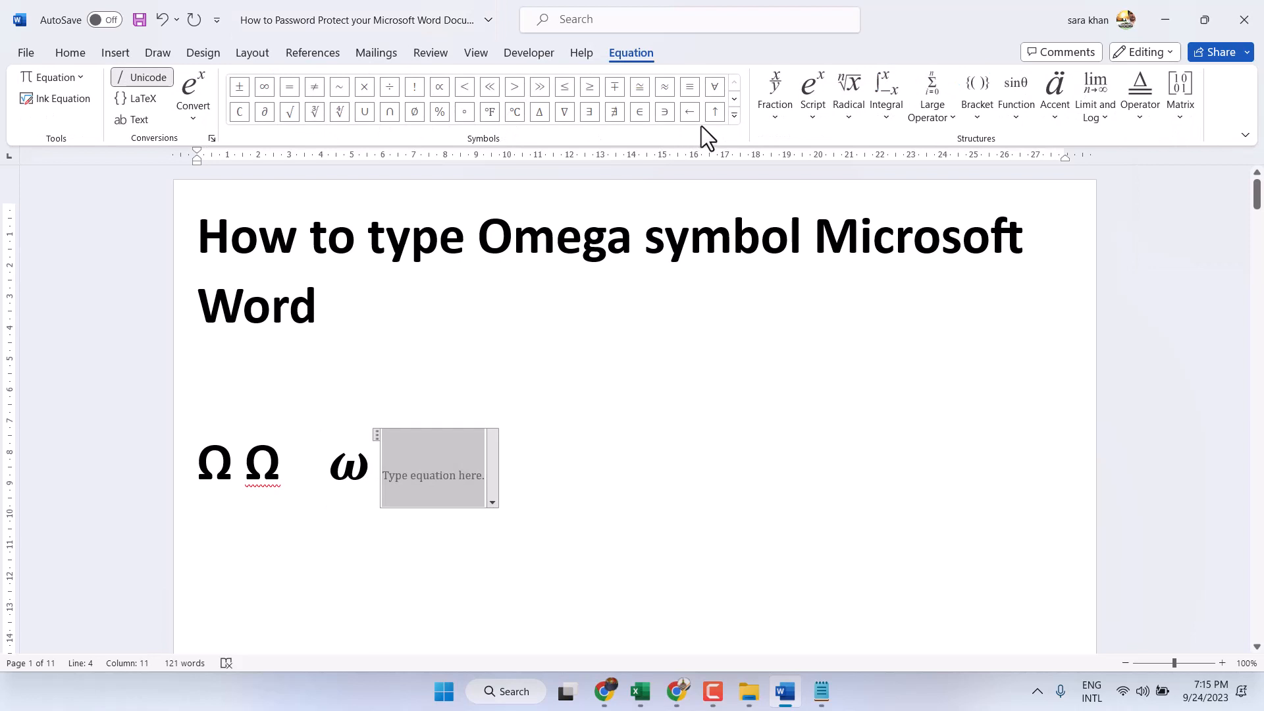
Step: Insert a lowercase omega from the Basic Math symbol gallery into the new equation
left_click(734, 125)
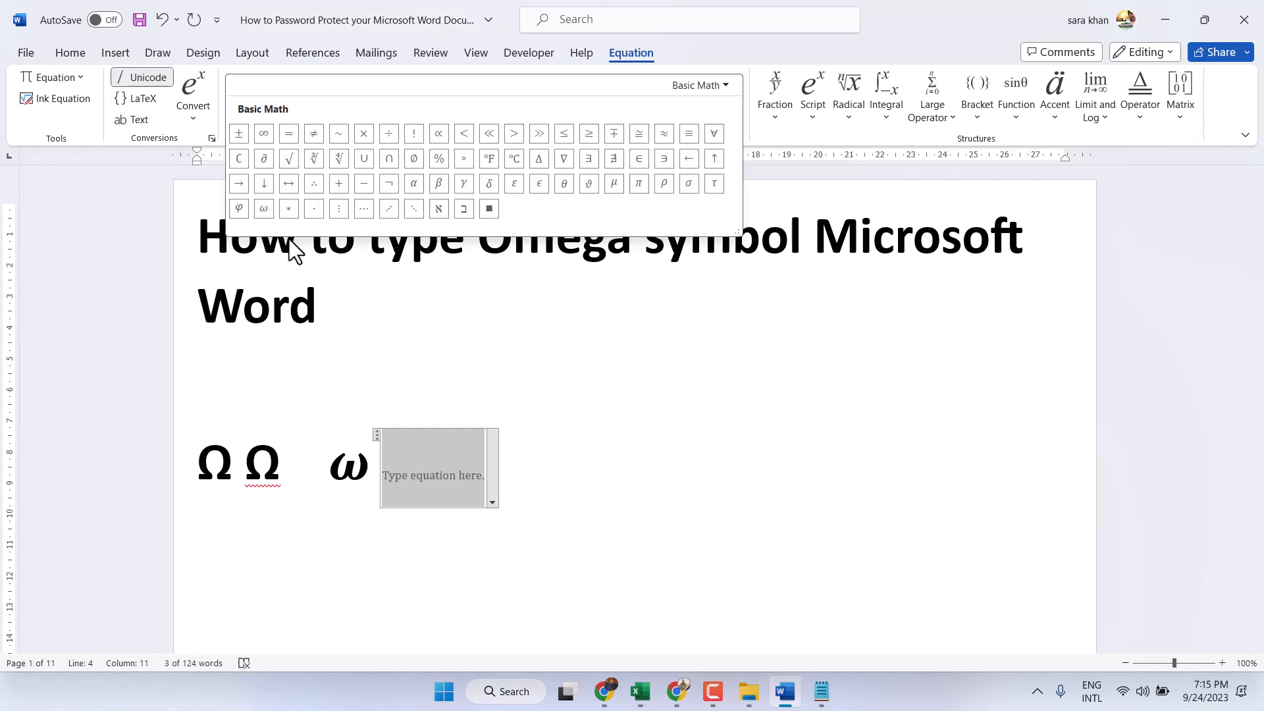
mouse_move(263, 208)
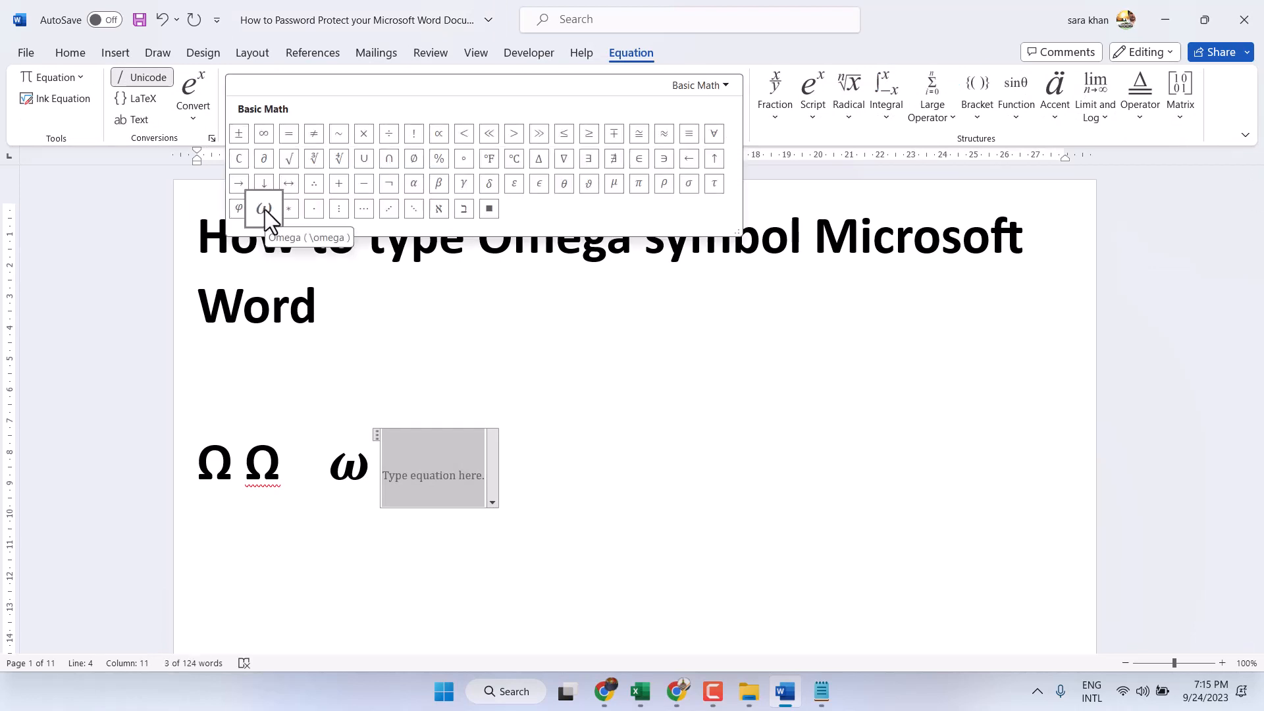
left_click(264, 209)
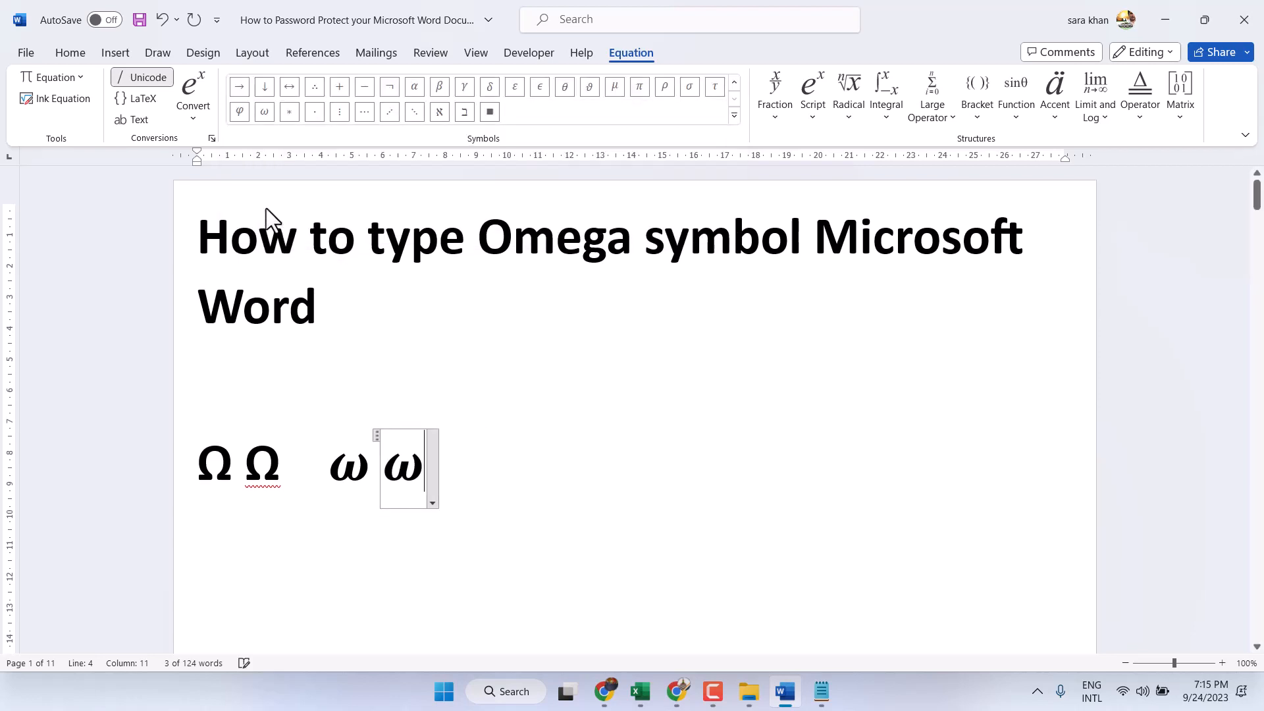